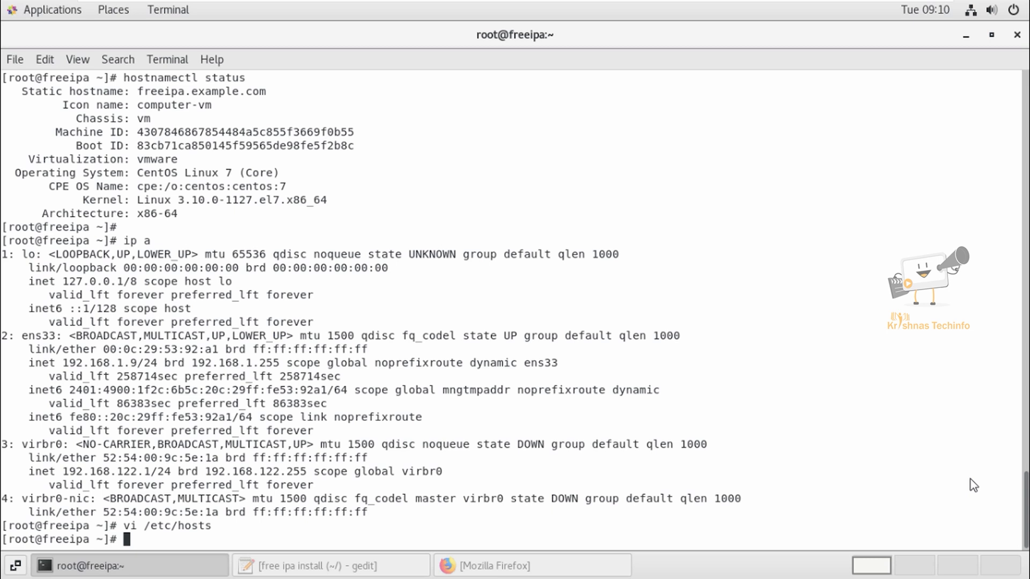
Bring the 'free ipa install' notes in gedit to the front.
click(330, 566)
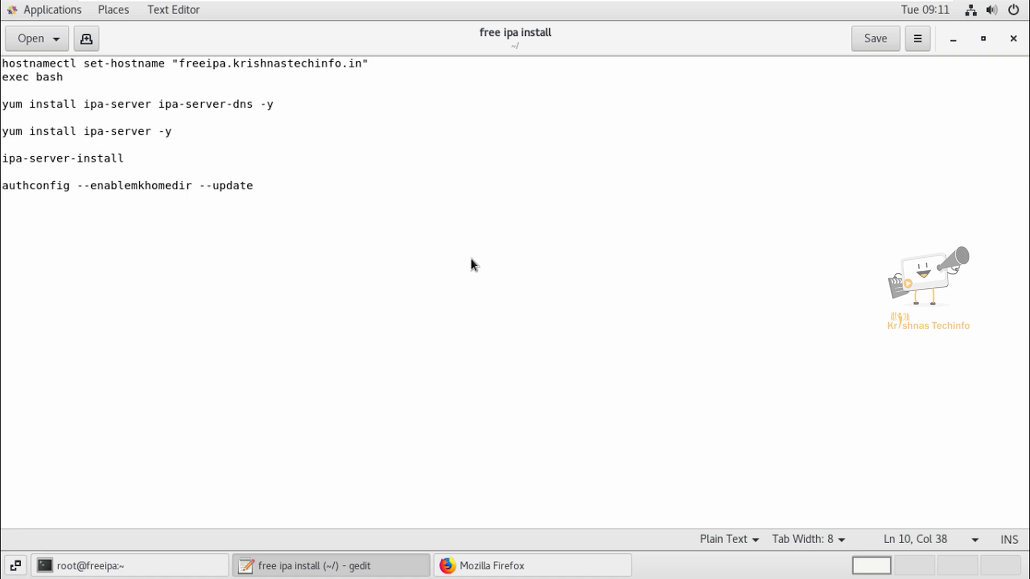
mouse_move(293, 143)
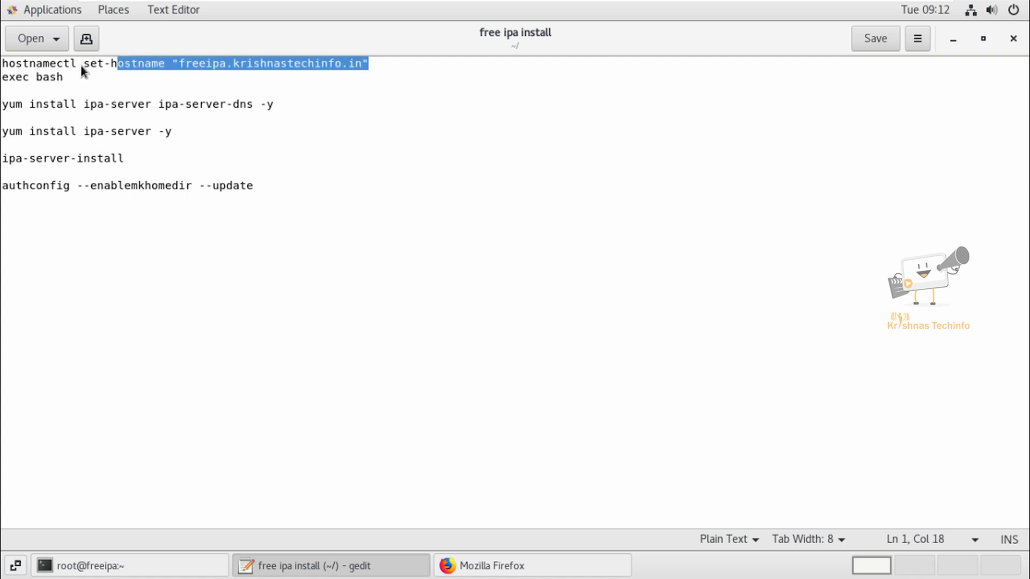
Run the hostnamectl command from the notes to name the server freeipa.krishnastechinfo.in, then verify it.
right_click(49, 66)
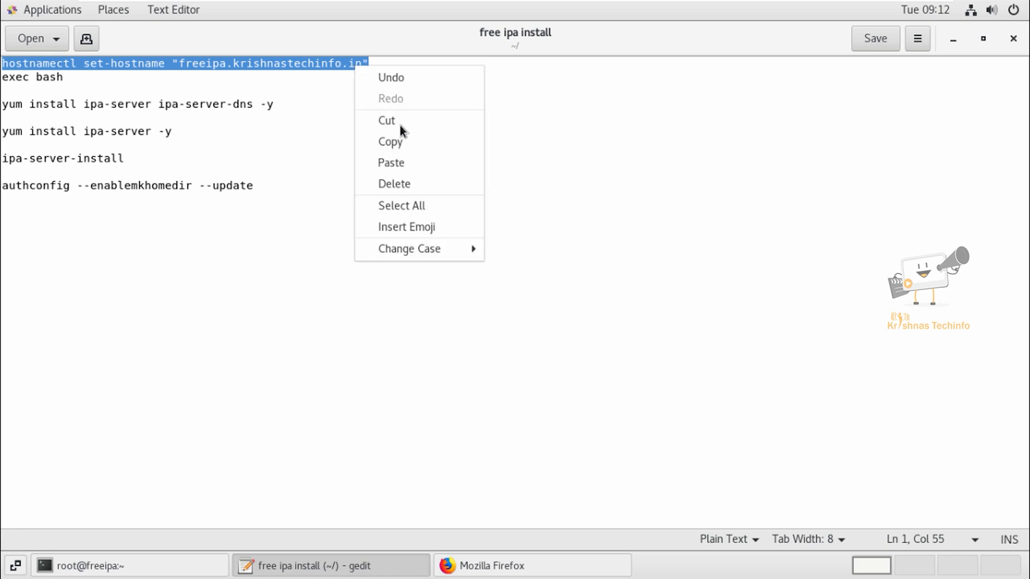
click(91, 565)
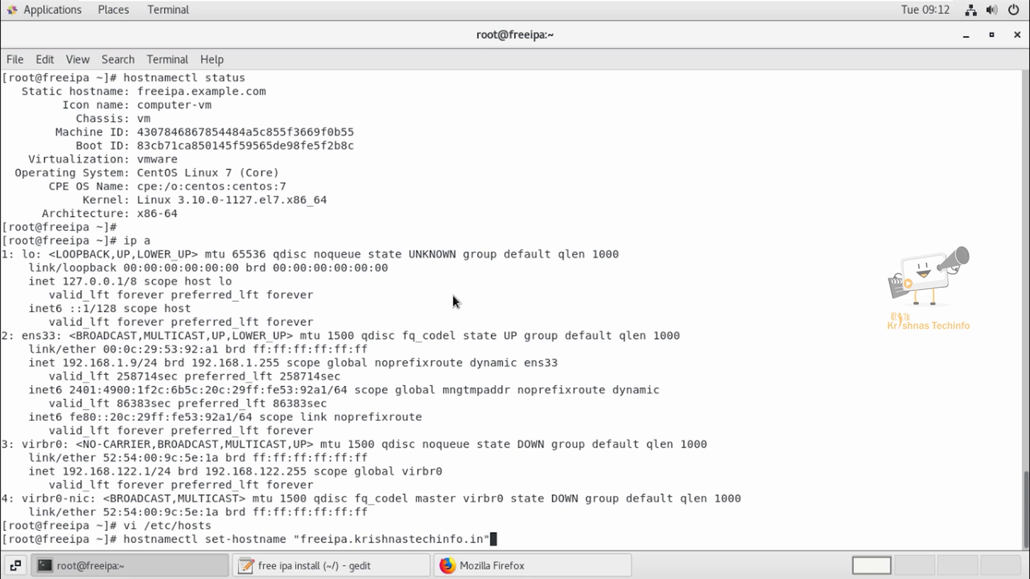
click(309, 565)
text(hostname)
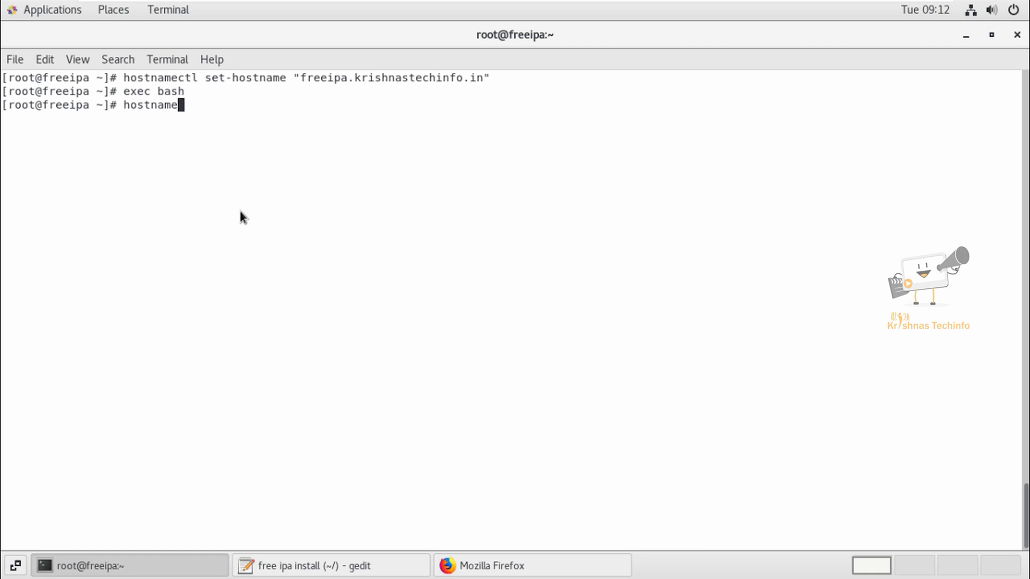
key(Return)
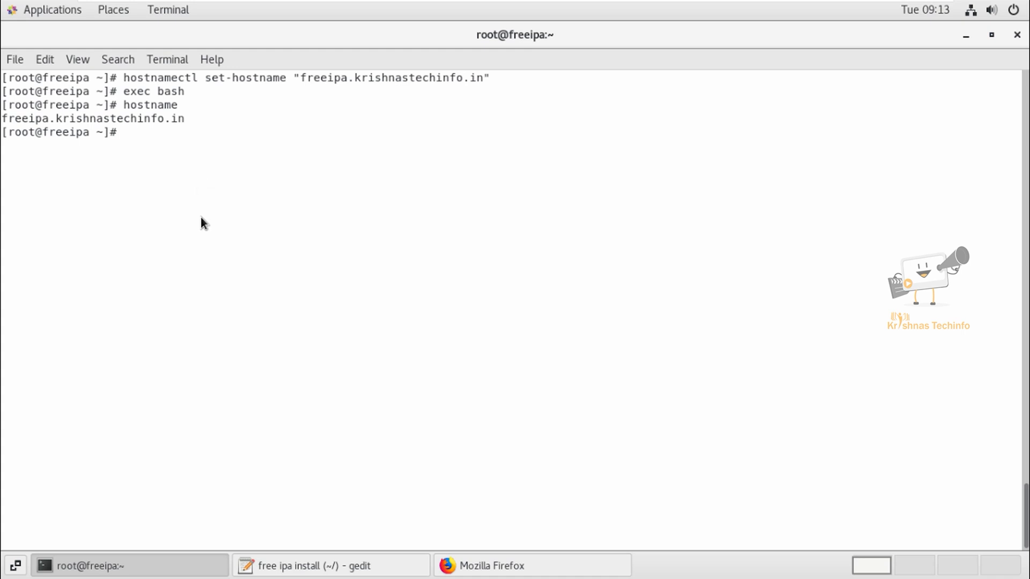
Open /etc/hosts in vi to review it, then return to the prompt.
text(vi /etc/hos)
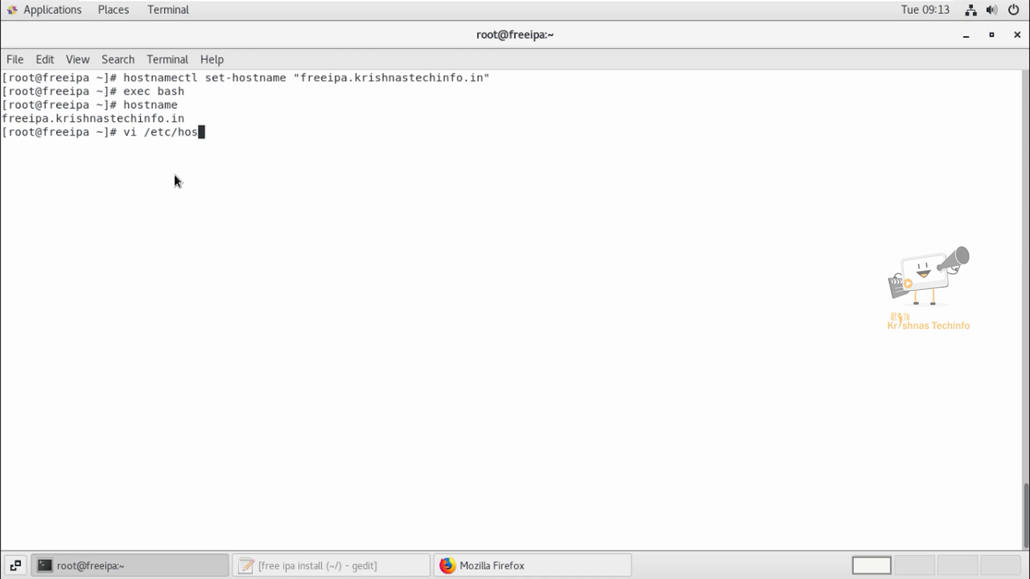
key(Return)
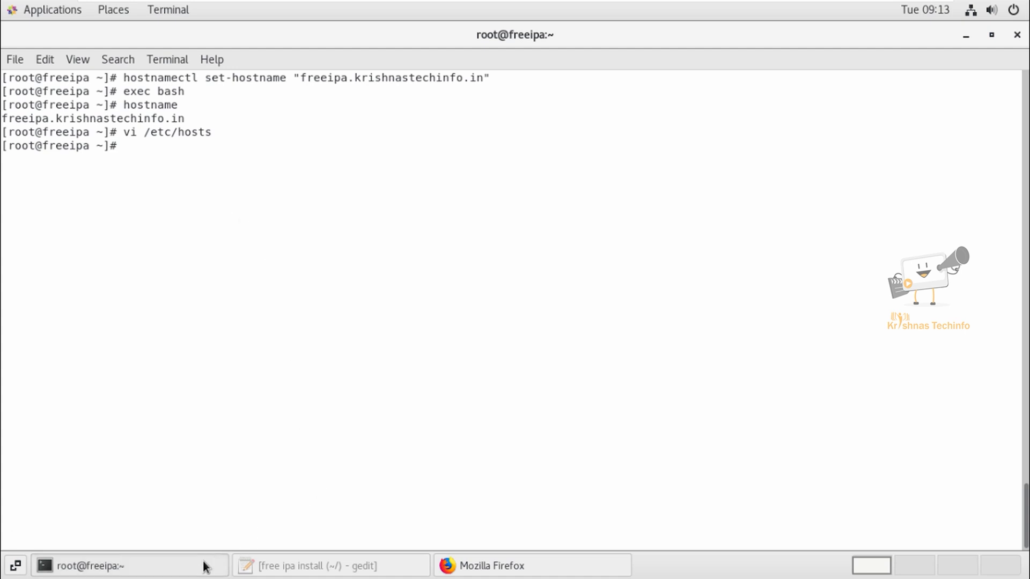
Copy the 'yum install ipa-server -y' line from the gedit notes.
click(309, 566)
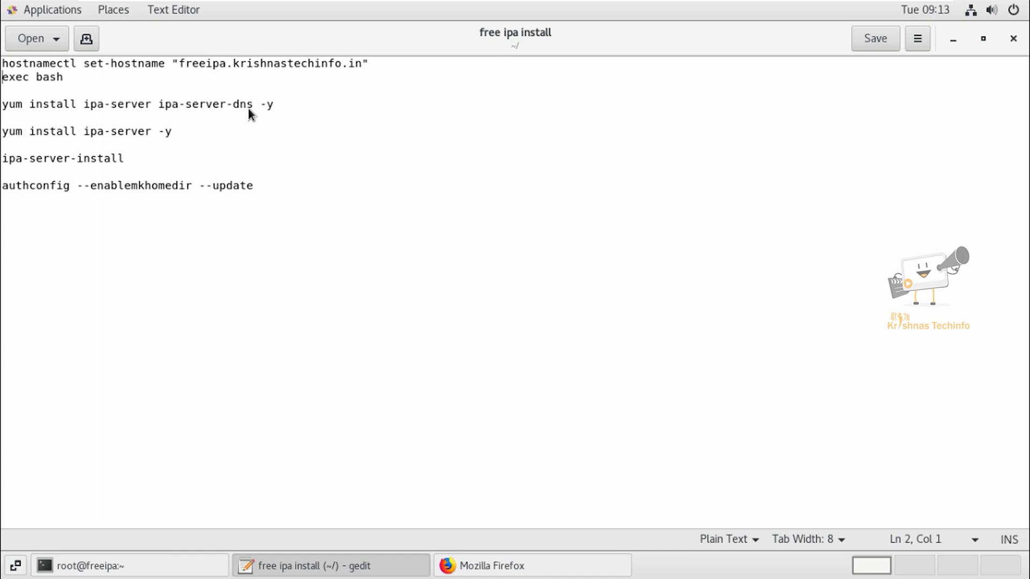
mouse_move(272, 129)
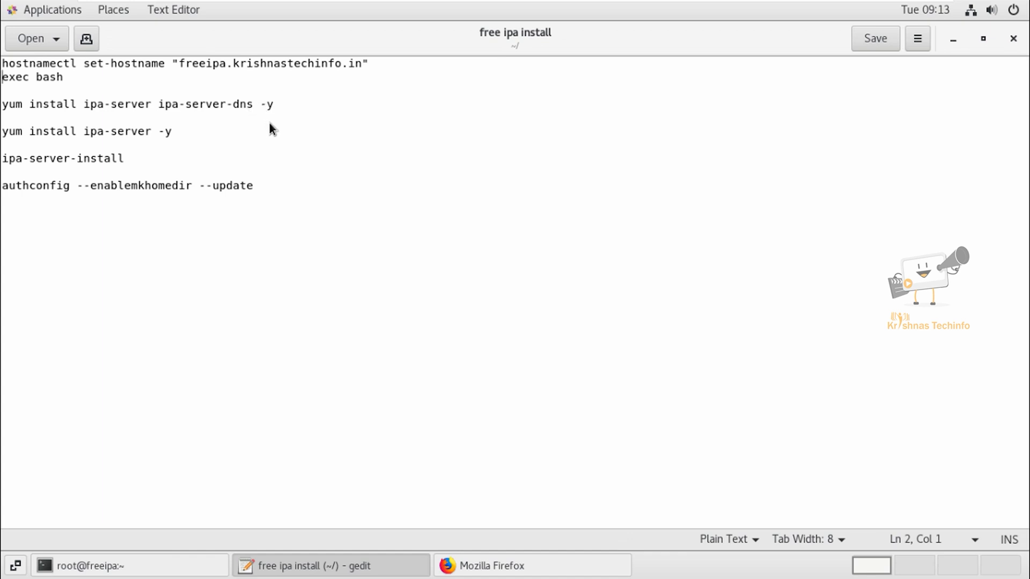
mouse_move(276, 131)
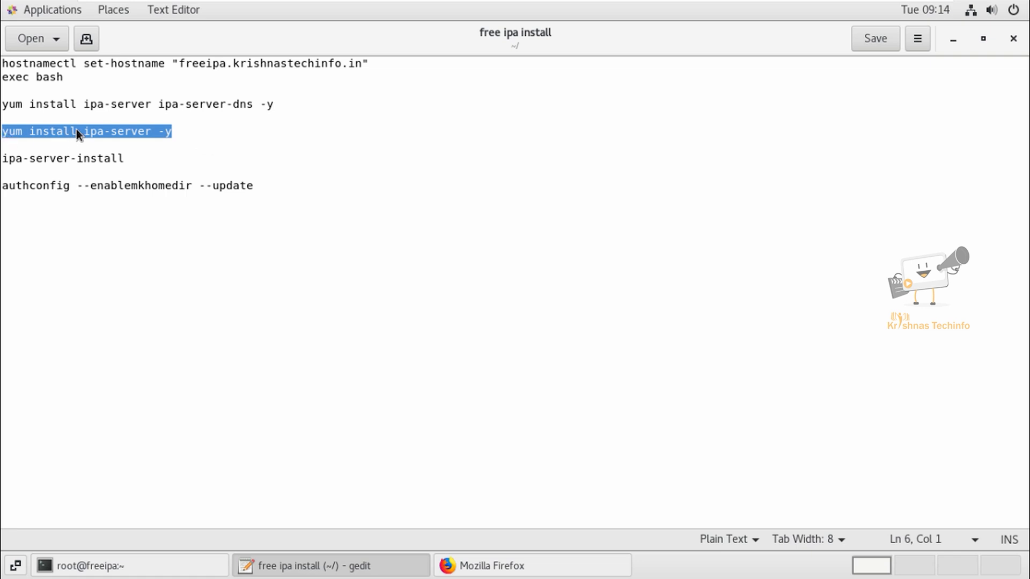
mouse_move(218, 142)
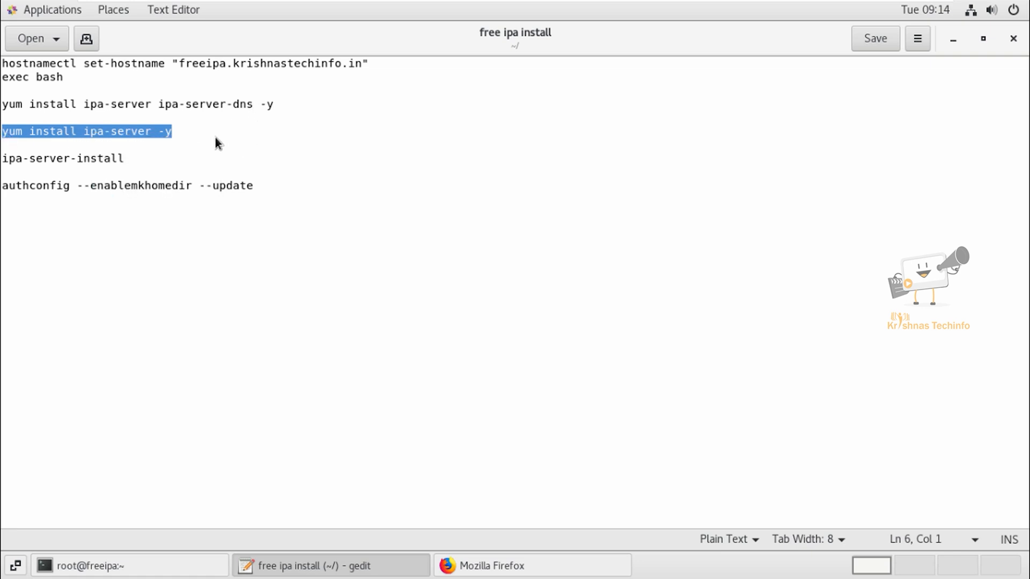
double_click(210, 104)
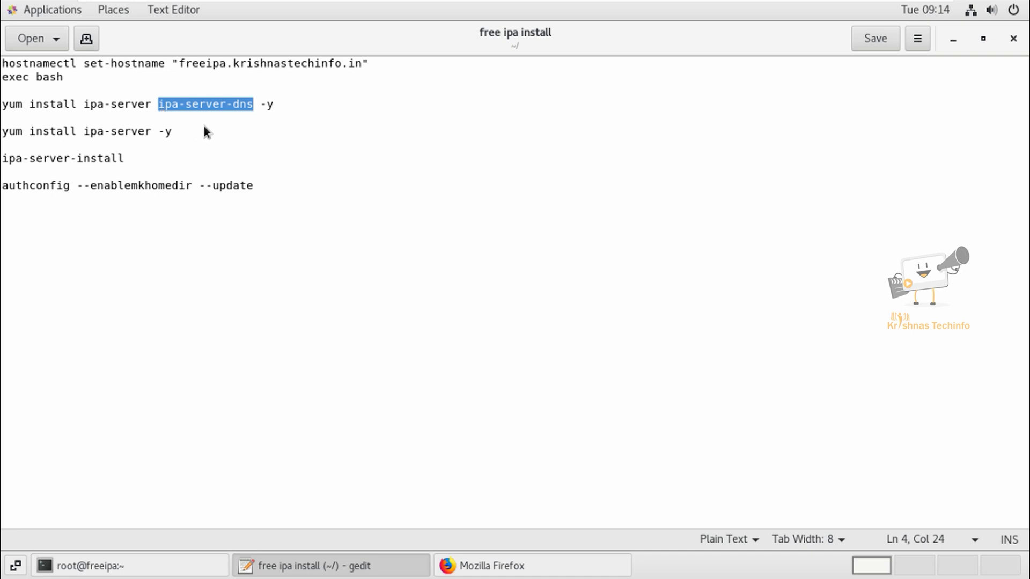
right_click(85, 131)
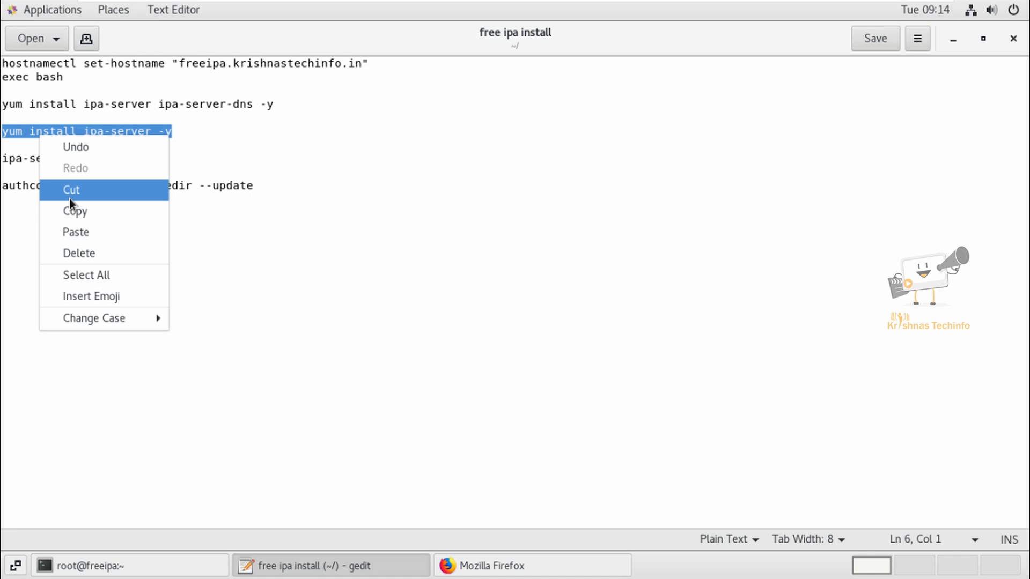
click(130, 565)
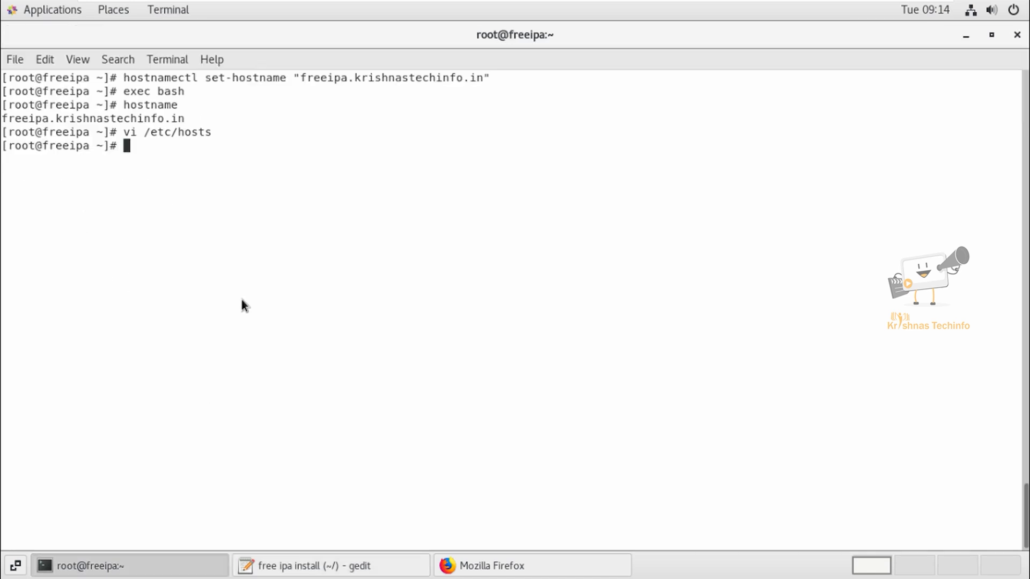
mouse_move(266, 238)
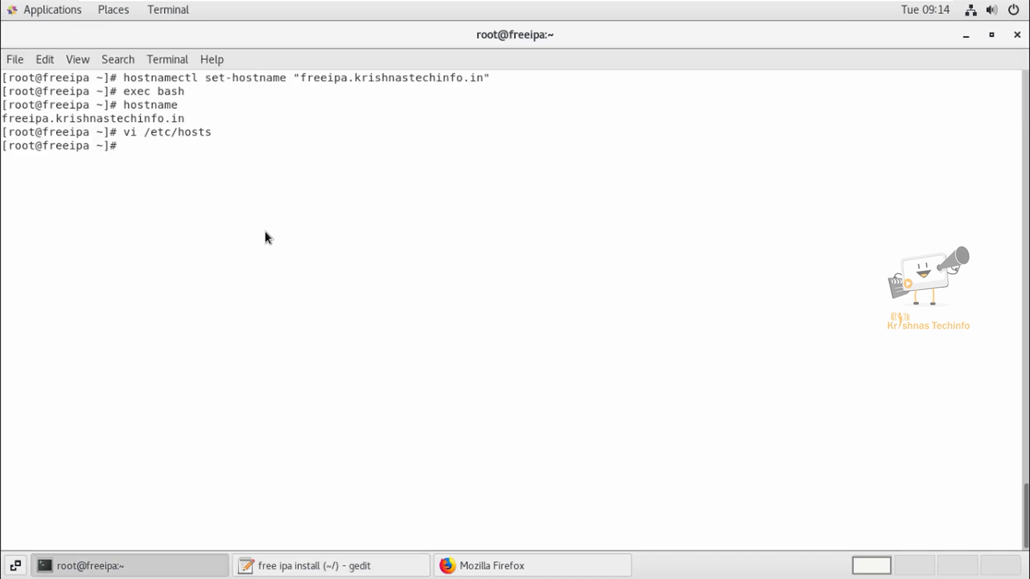
Run the pasted yum install ipa-server -y command until it reports Complete!
key(Return)
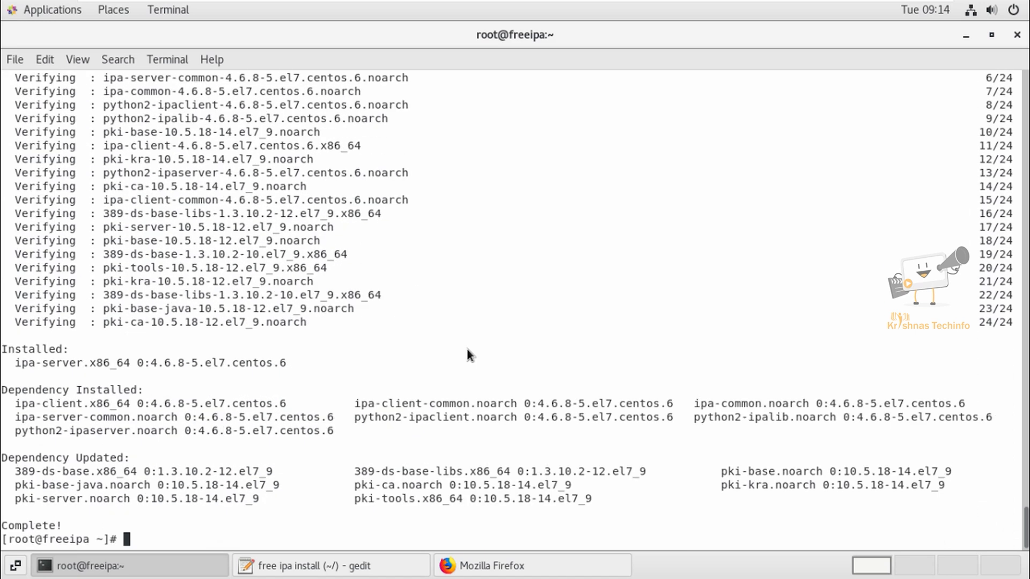
mouse_move(378, 565)
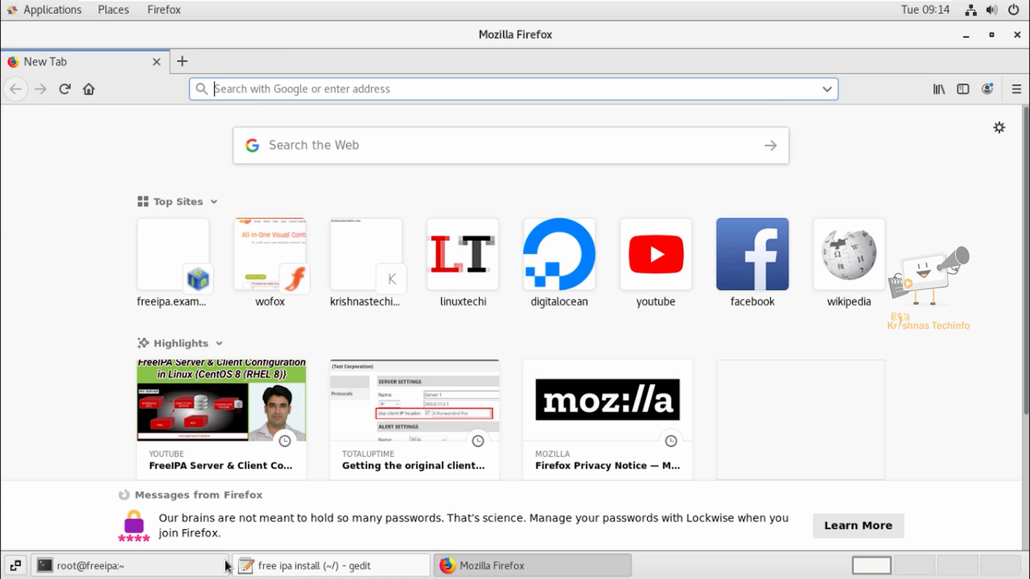
Copy the ipa-server-install command from the notes and return to the terminal.
click(302, 565)
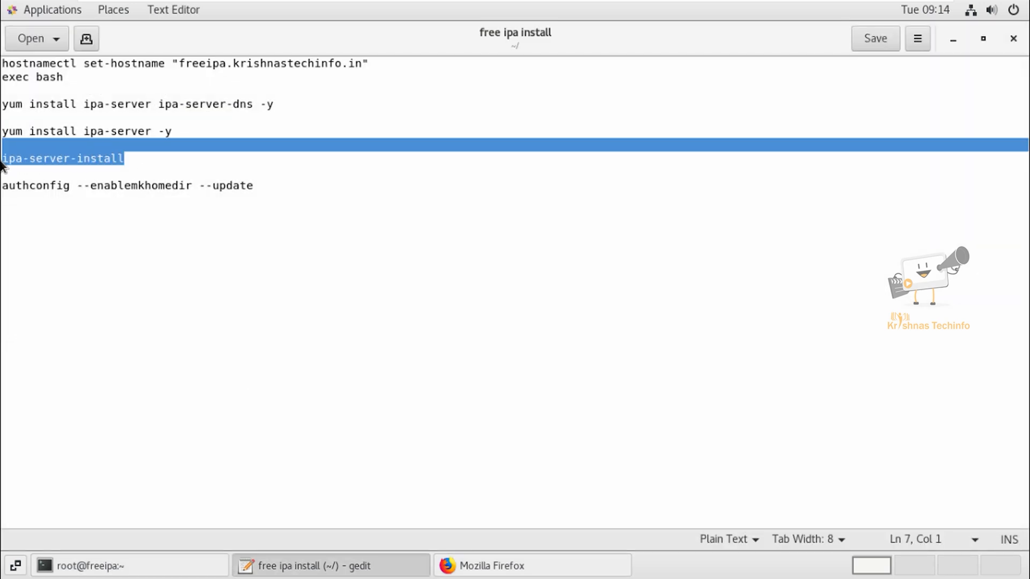
click(18, 158)
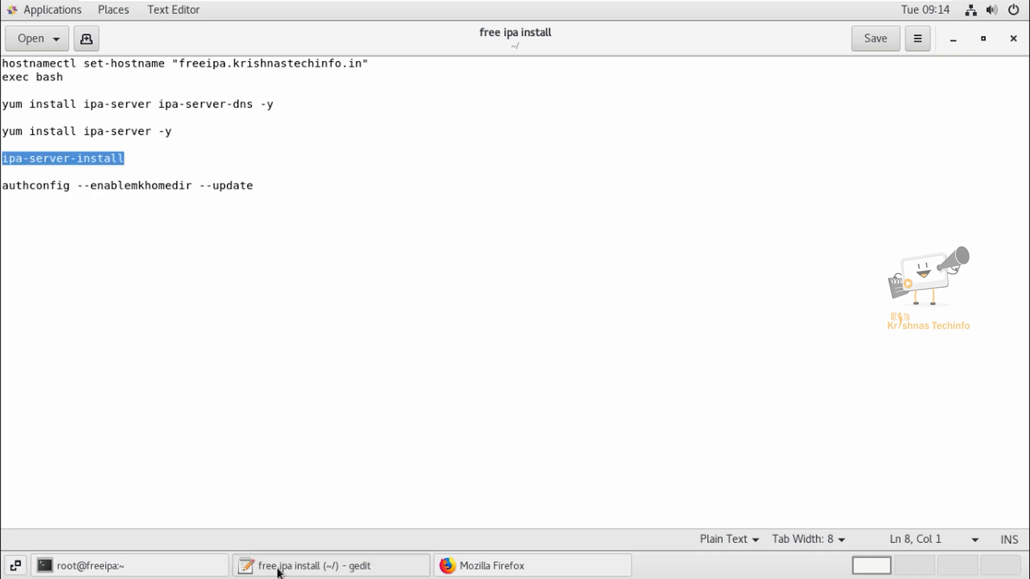
click(129, 565)
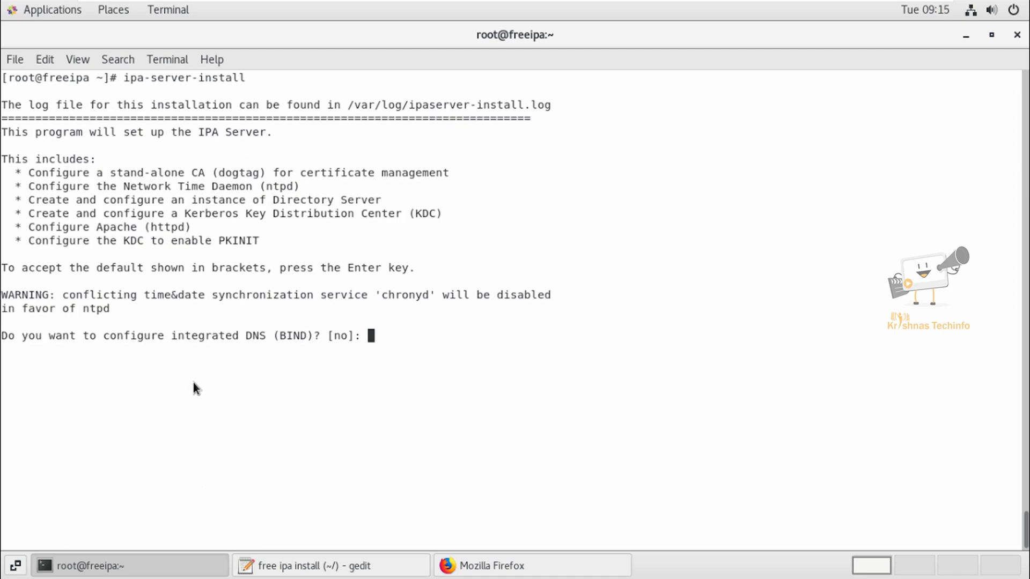
mouse_move(222, 375)
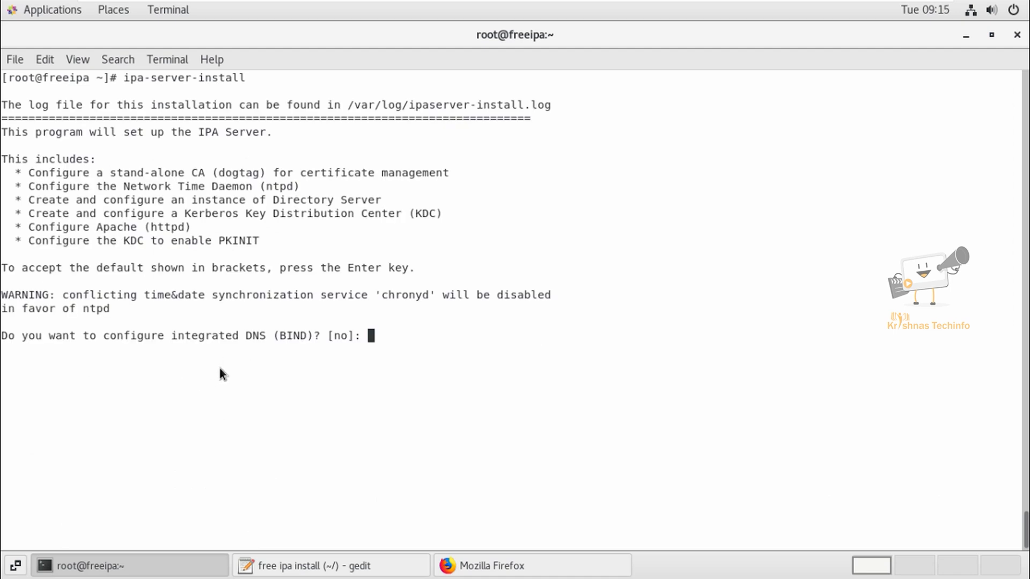
mouse_move(280, 380)
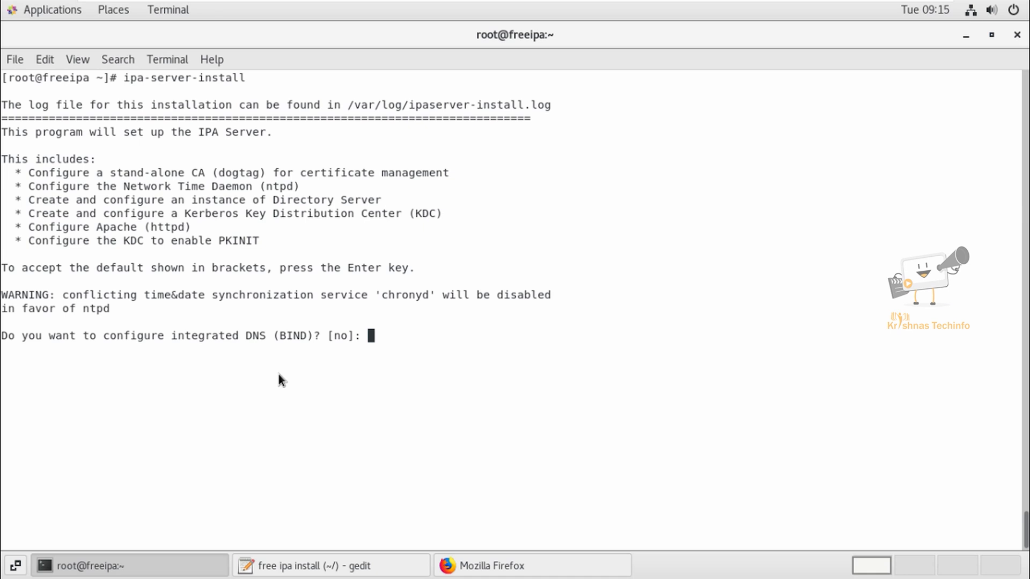
Decline integrated DNS and accept the default host name, domain and realm.
key(Return)
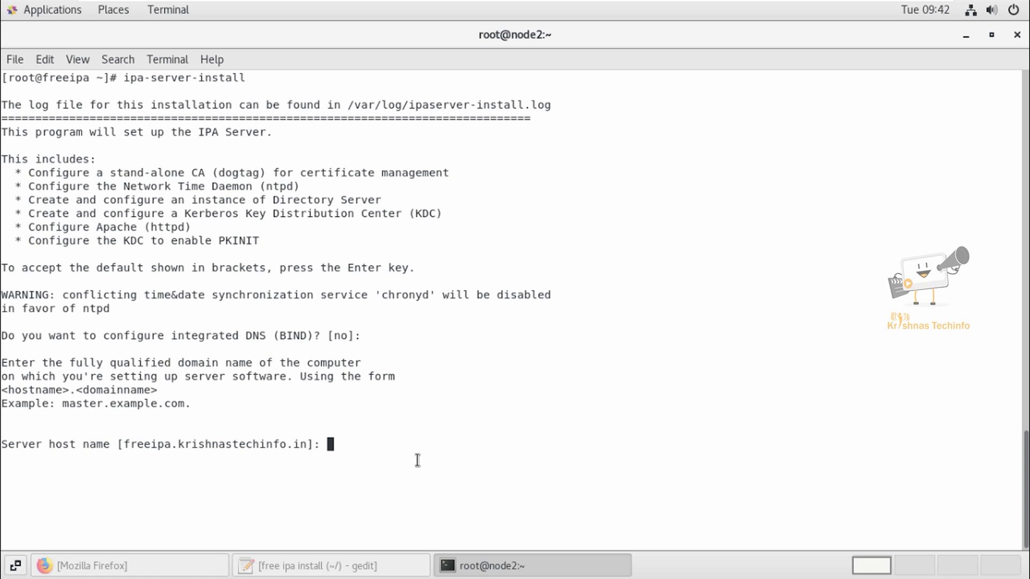
key(Return)
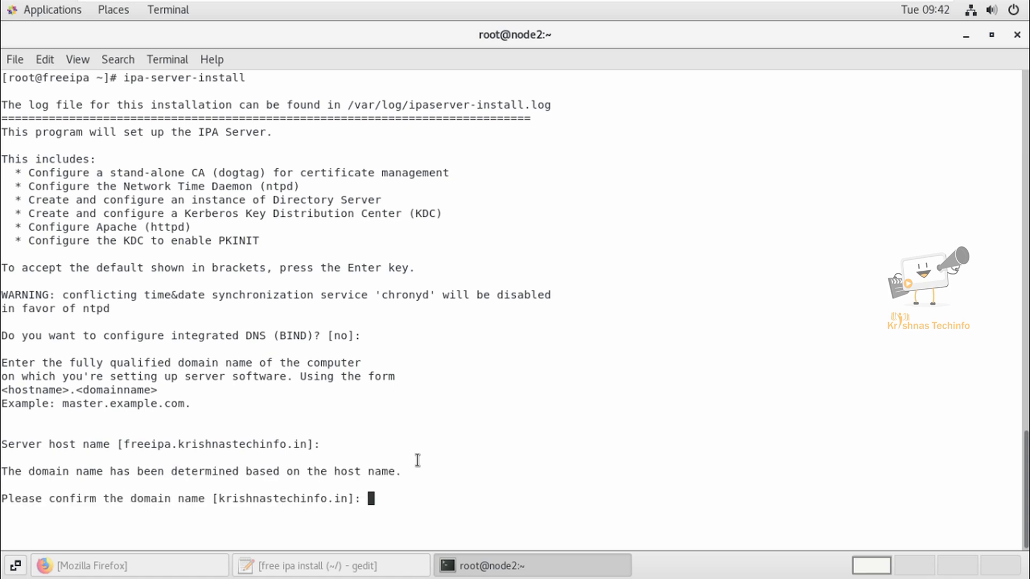
key(Return)
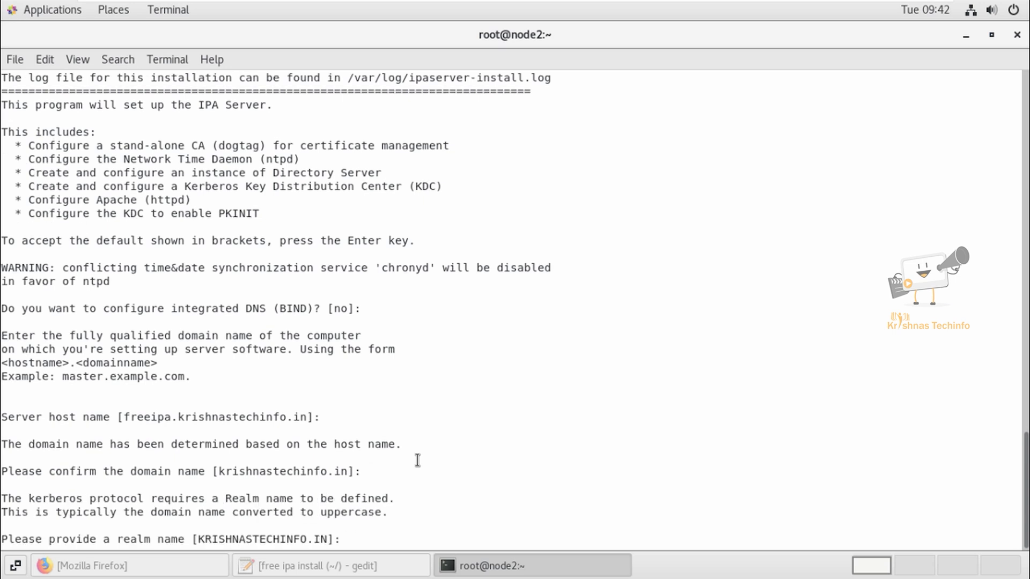
key(Return)
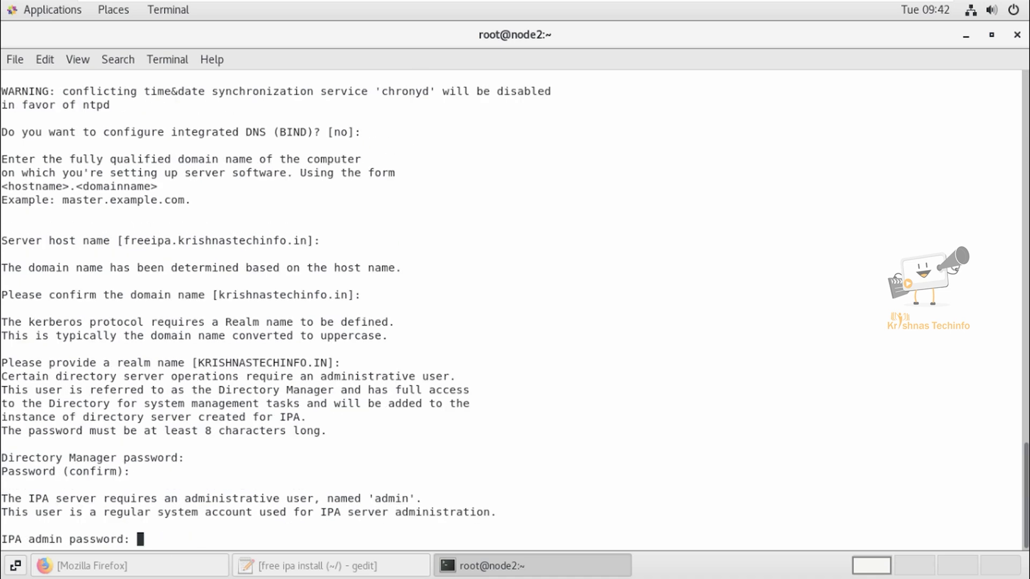
mouse_move(419, 460)
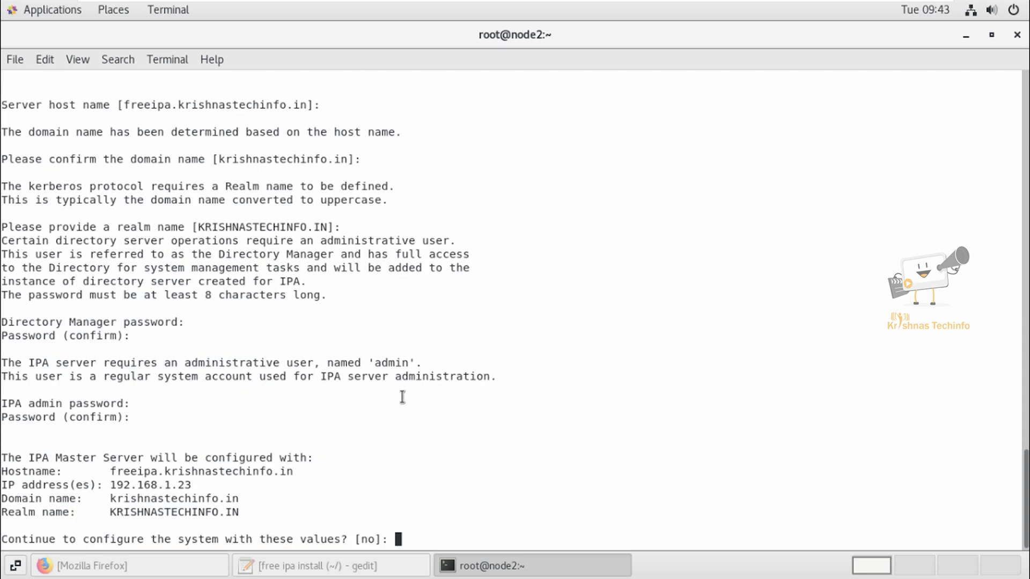
mouse_move(347, 477)
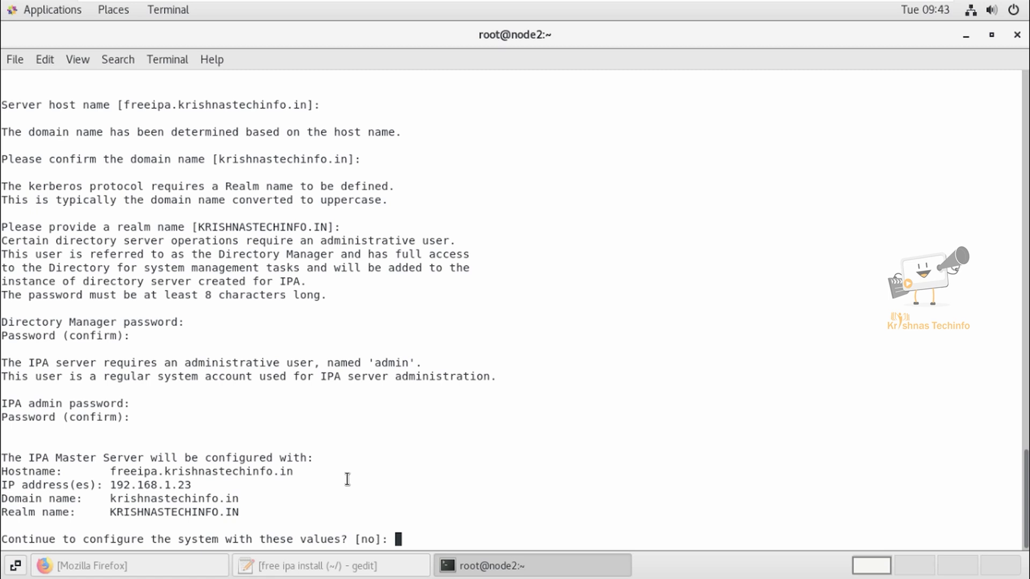
Answer 'yes' to continue configuring the IPA master with the listed values.
text(yes)
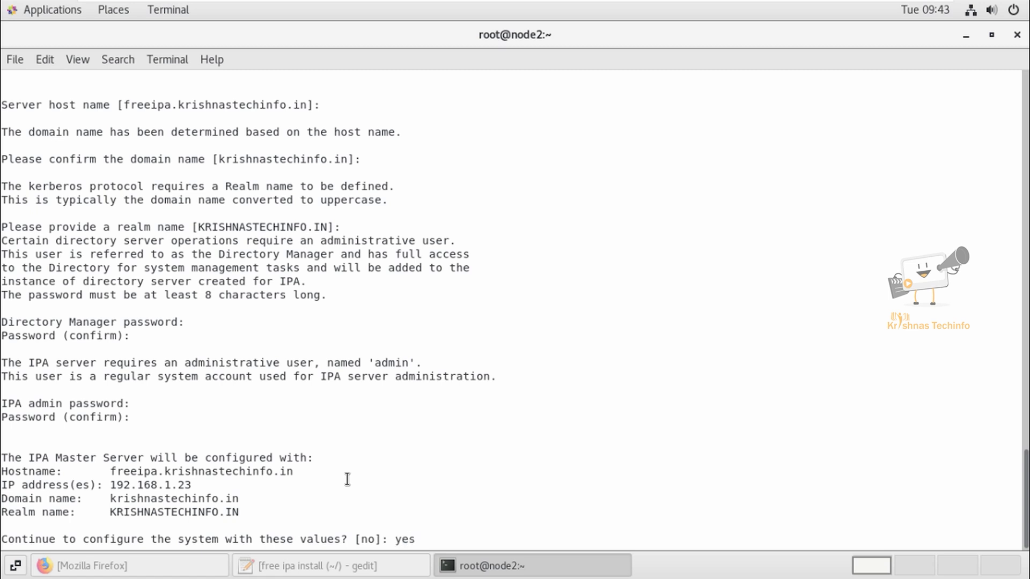
key(Return)
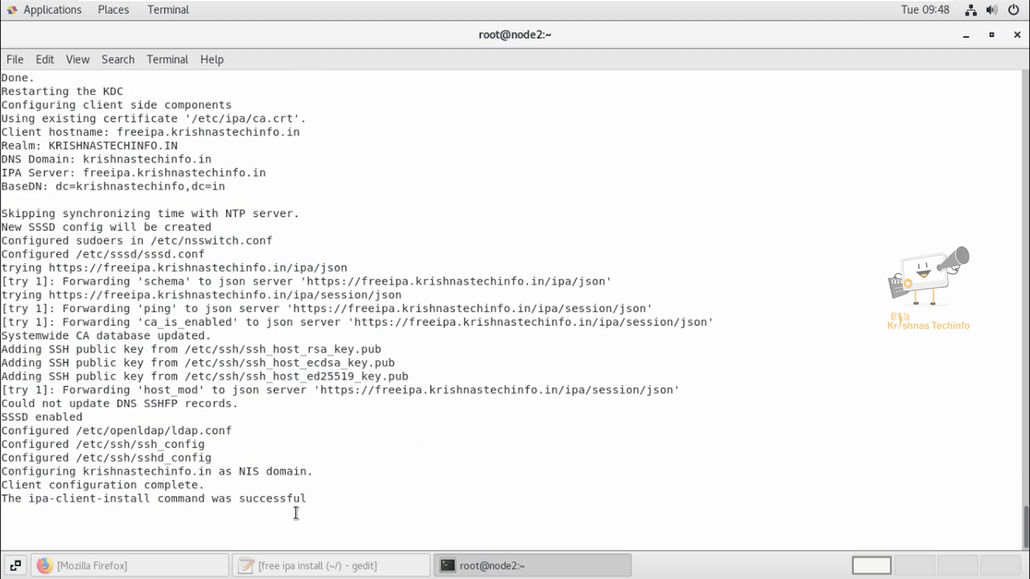
Read the Setup complete notes on ports and kinit admin, then switch to Firefox.
scroll(down, 3)
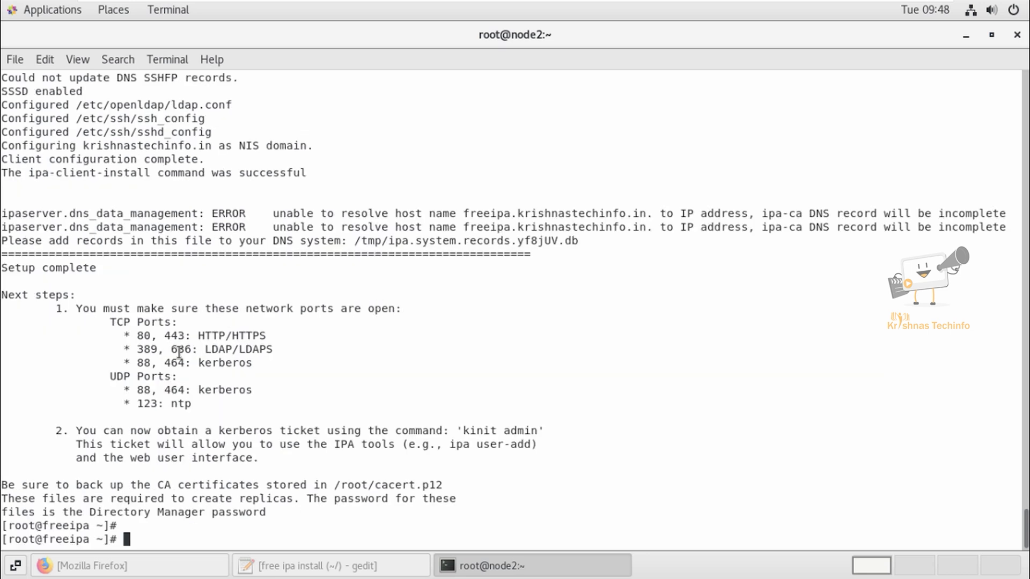
mouse_move(215, 375)
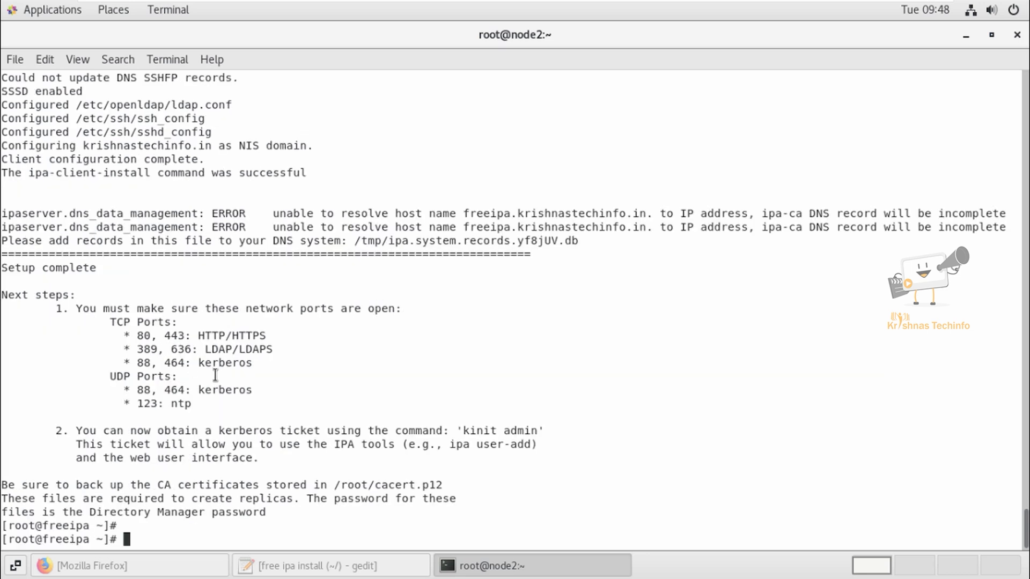
double_click(68, 268)
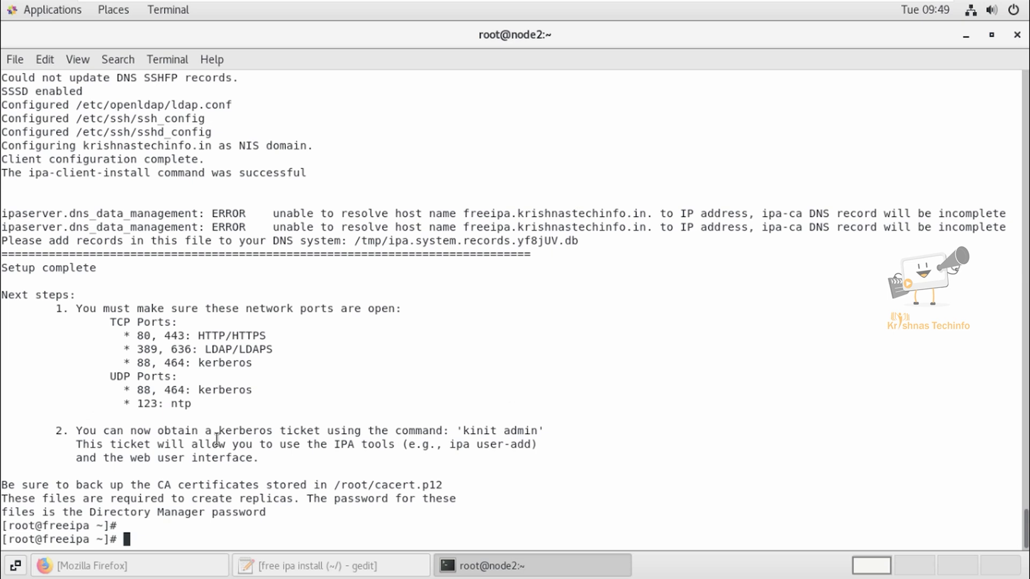
mouse_move(502, 444)
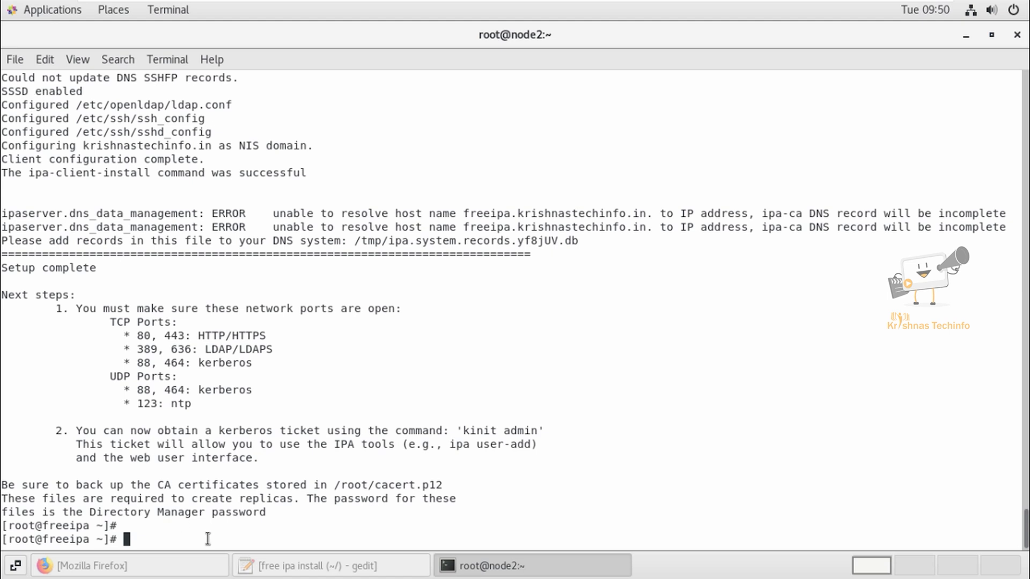
click(85, 566)
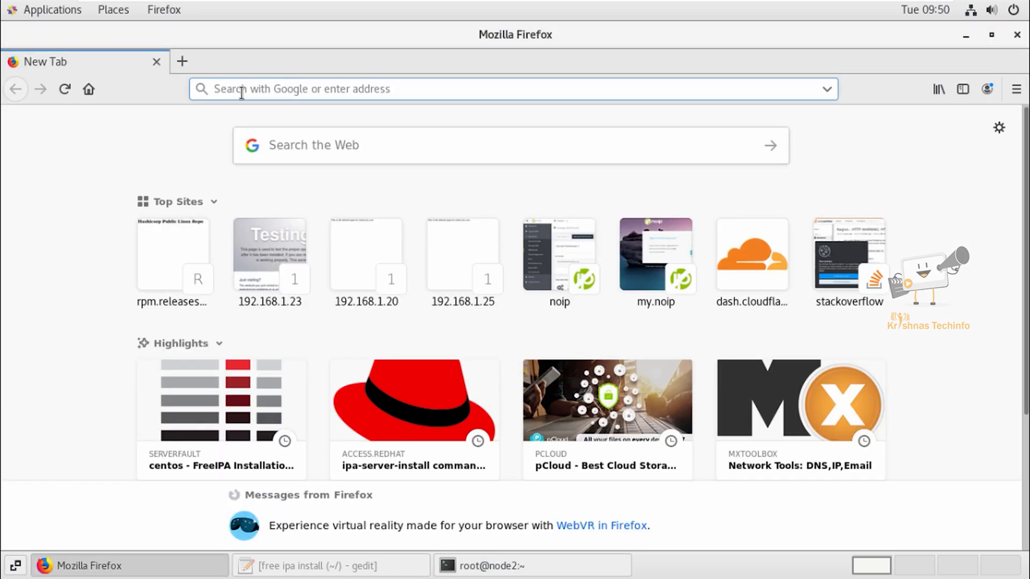
click(459, 89)
text(https://freeipa.krishnastechinfo.in/ipa/ui)
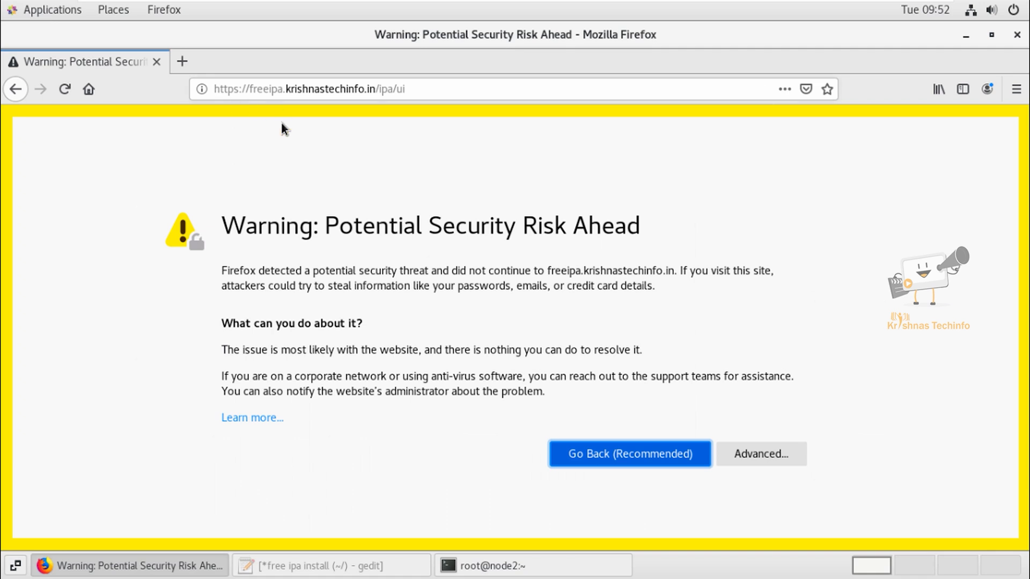
mouse_move(419, 160)
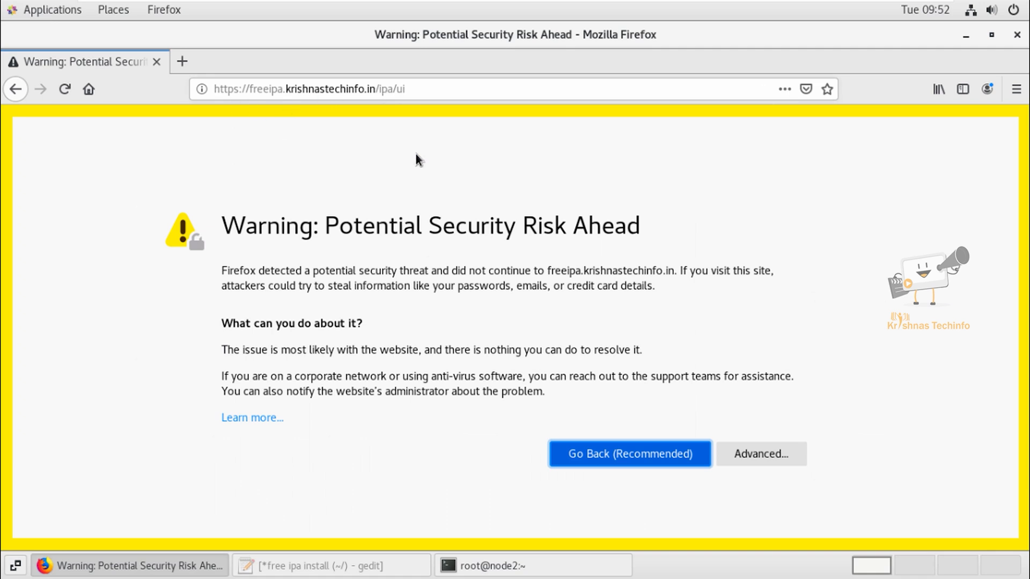
click(760, 453)
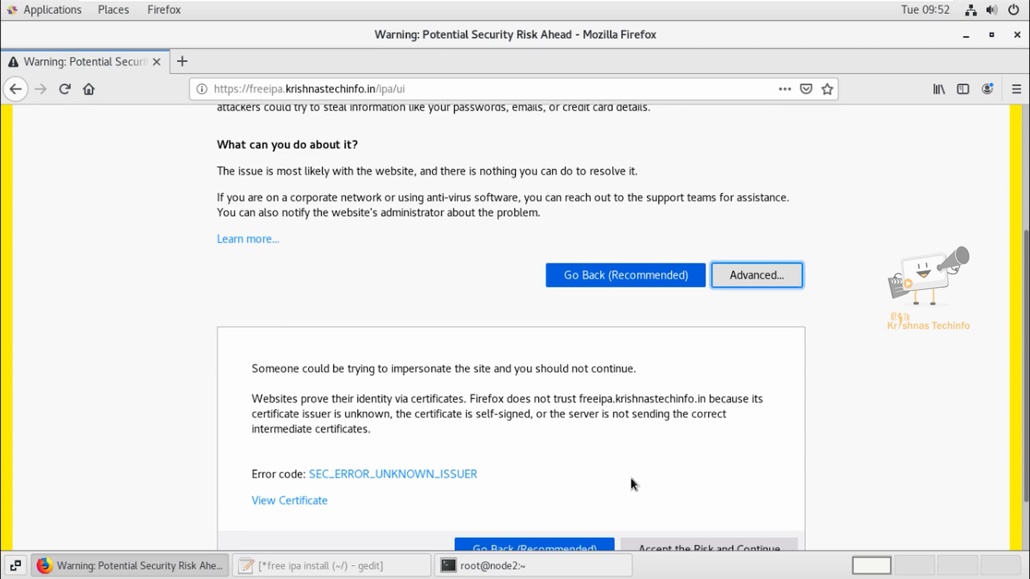
click(706, 550)
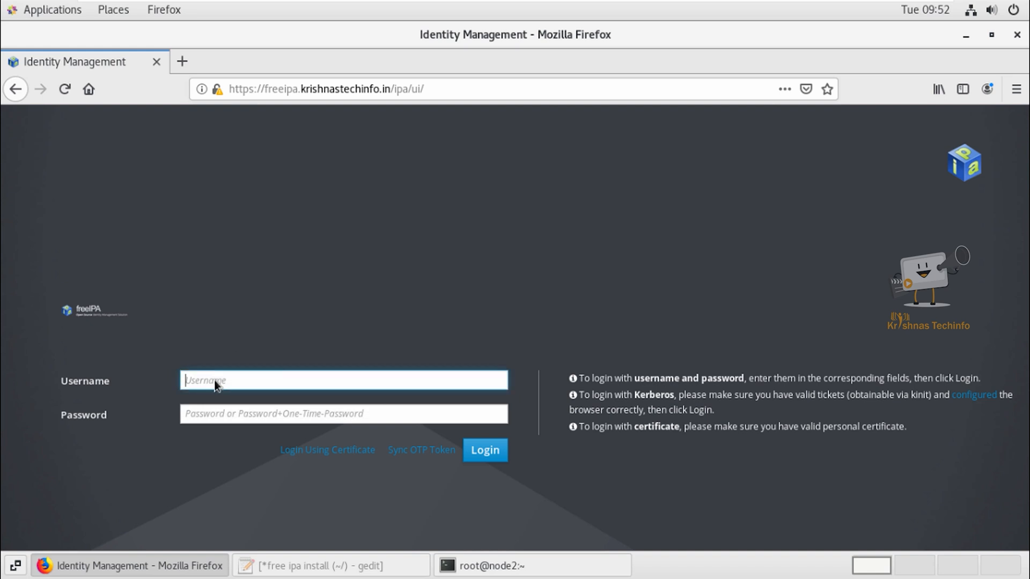
Log in to the FreeIPA Web UI with username 'admin' and its password.
text(admin)
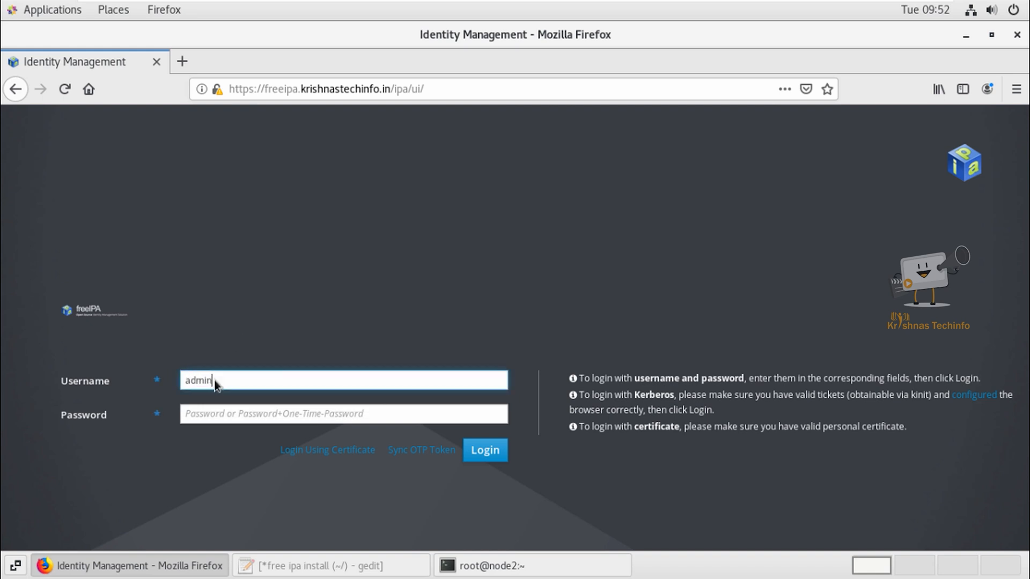
click(343, 414)
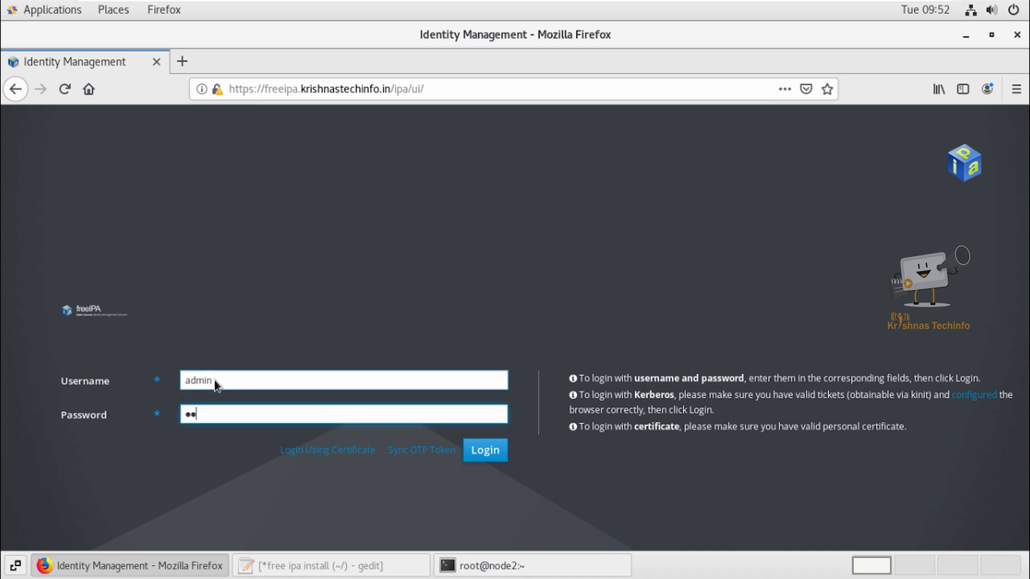
text(•••)
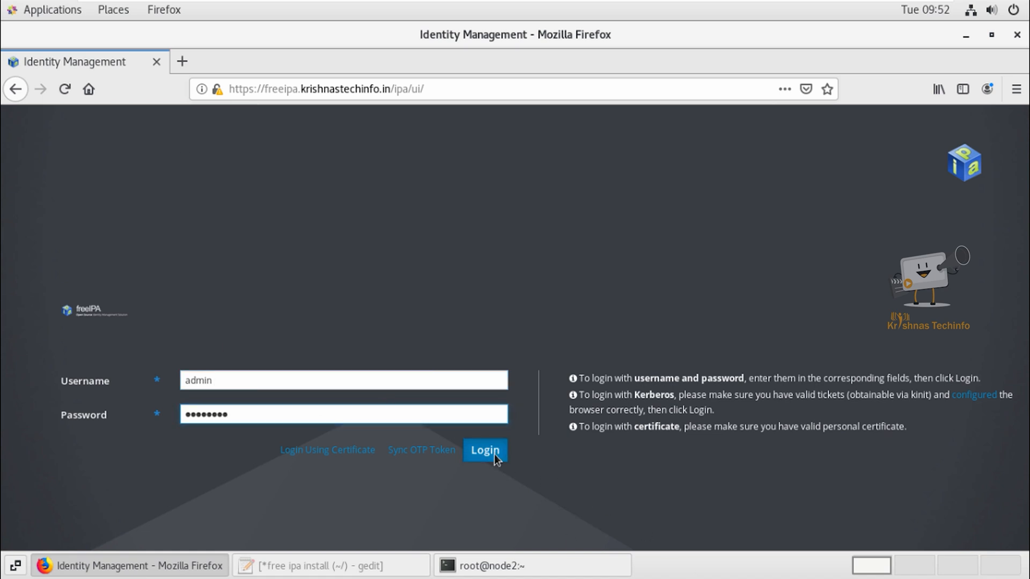
click(484, 451)
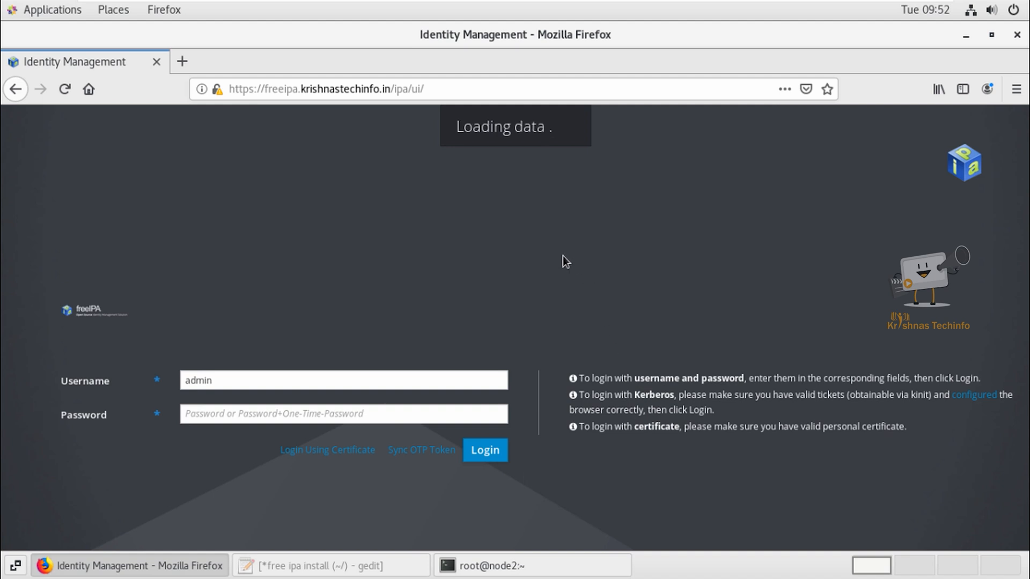
click(485, 450)
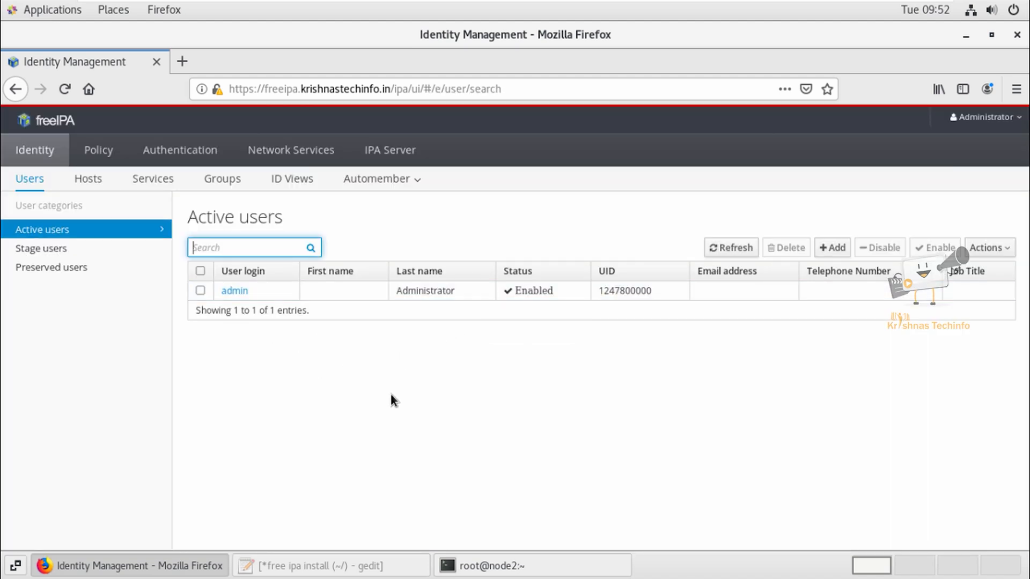
mouse_move(111, 248)
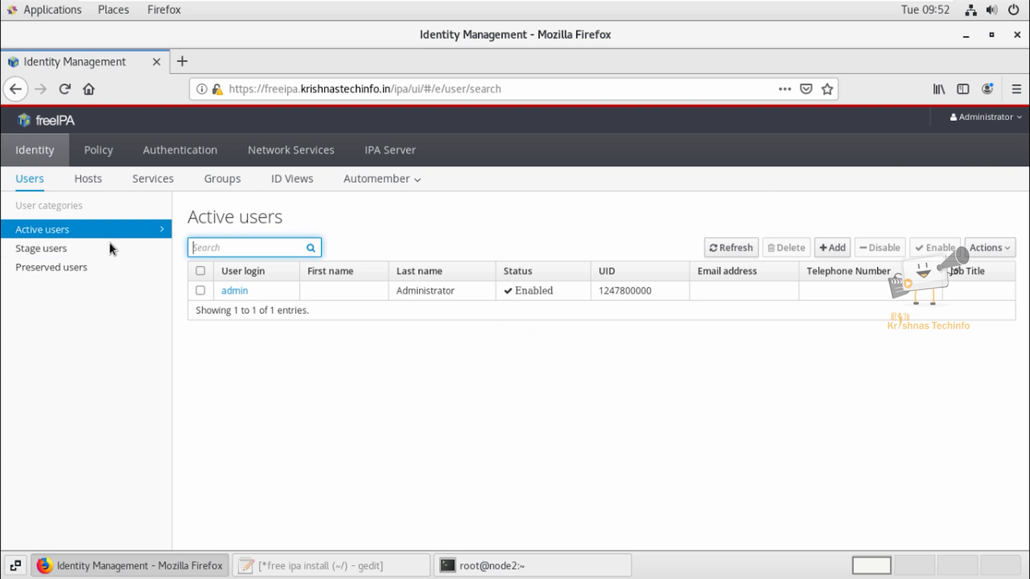
mouse_move(170, 257)
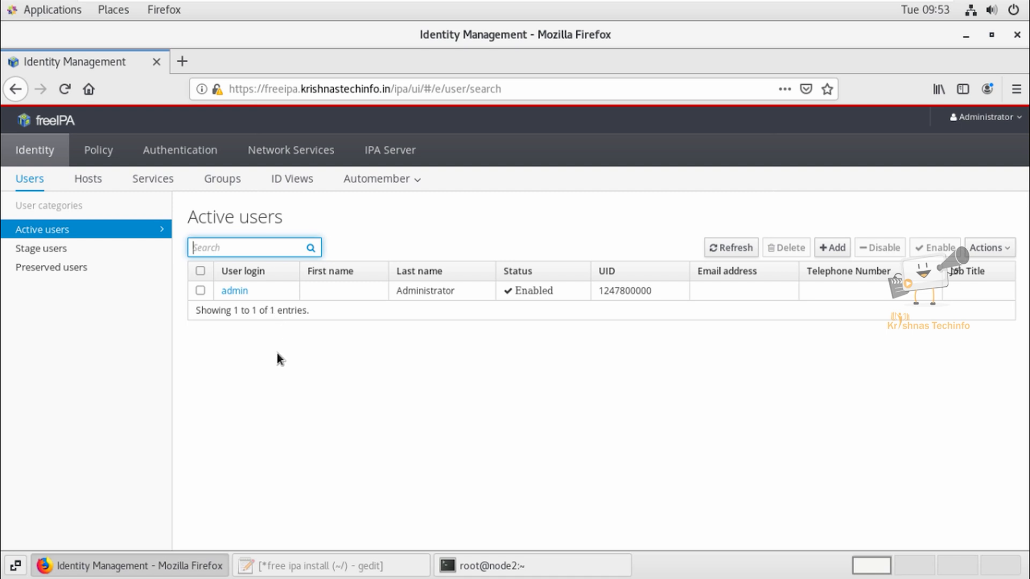
mouse_move(117, 186)
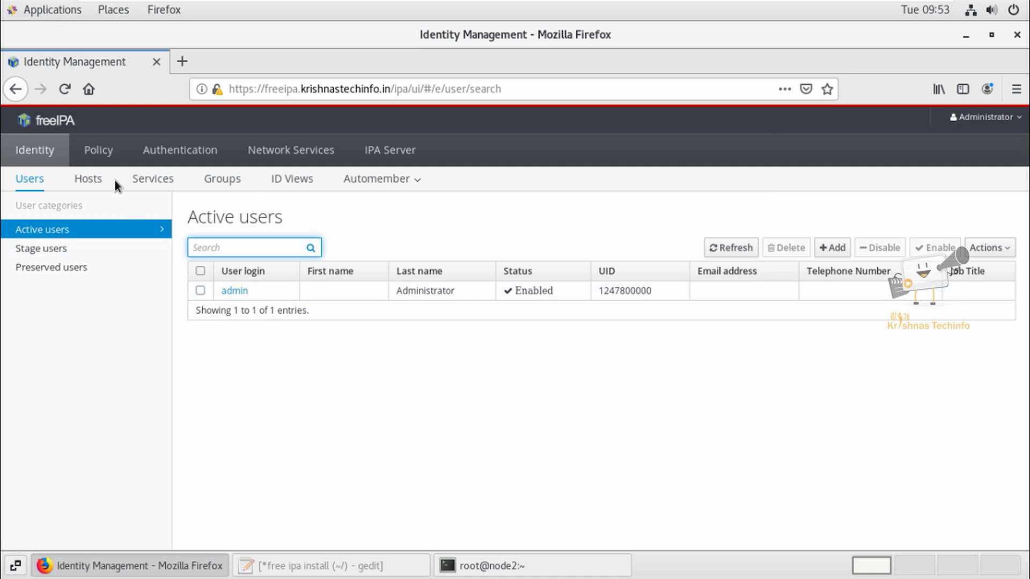
Confirm freeipa.krishnastechinfo.in appears under Identity > Hosts, then return to gedit notes.
click(88, 179)
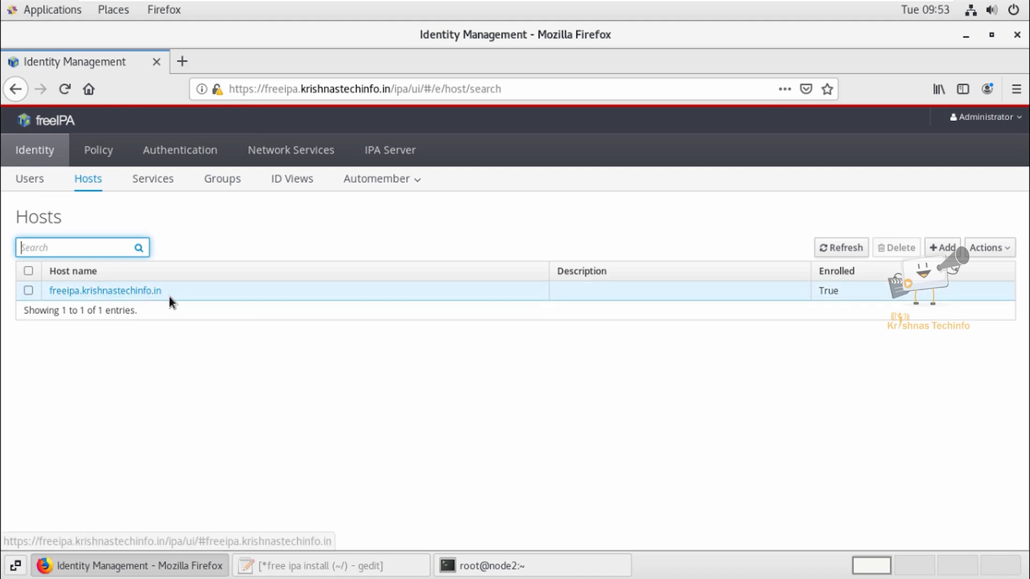
click(327, 565)
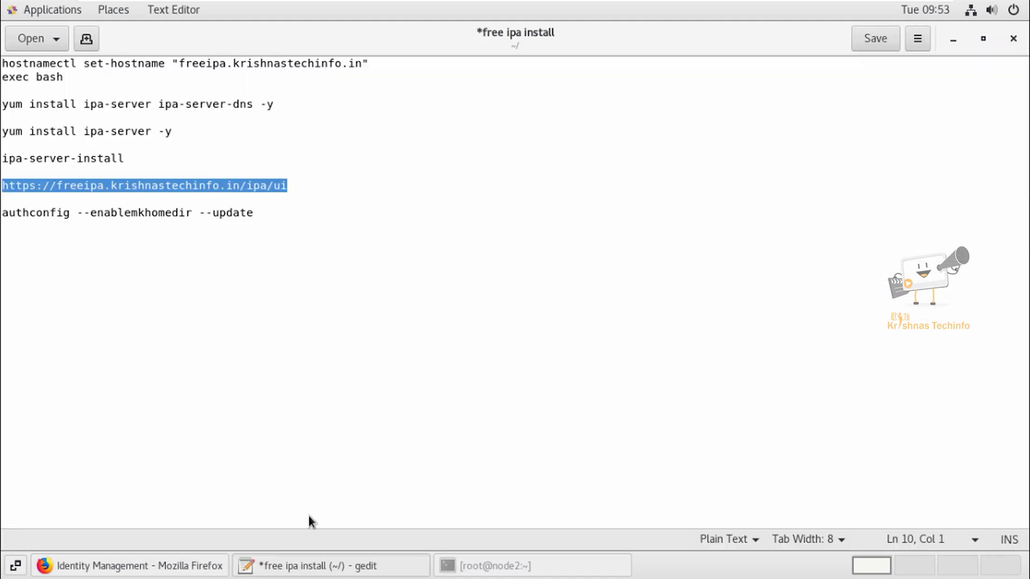
Copy the 'authconfig --enablemkhomedir --update' line from the notes into the clipboard for the terminal.
double_click(238, 212)
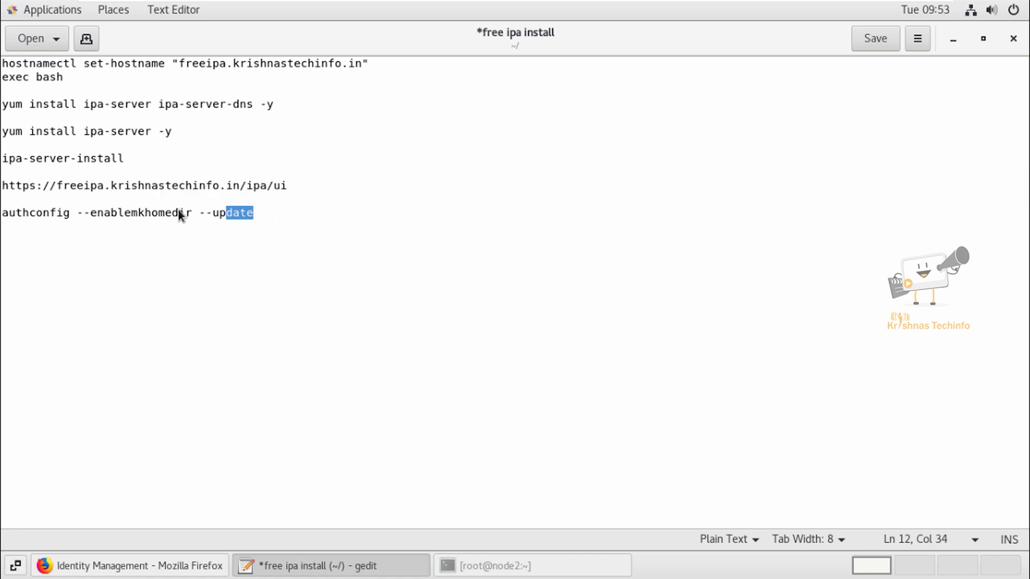
right_click(180, 213)
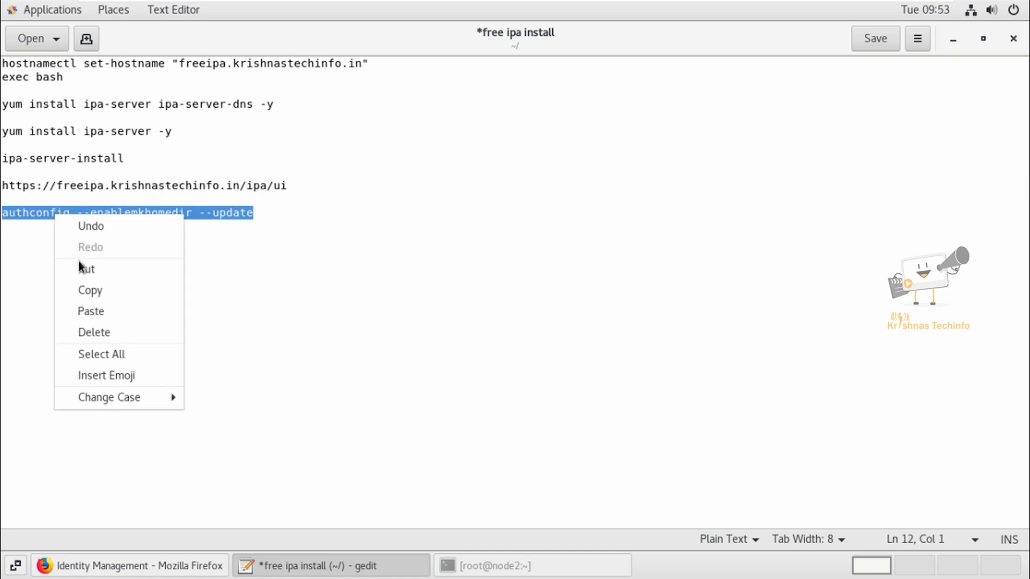
click(223, 525)
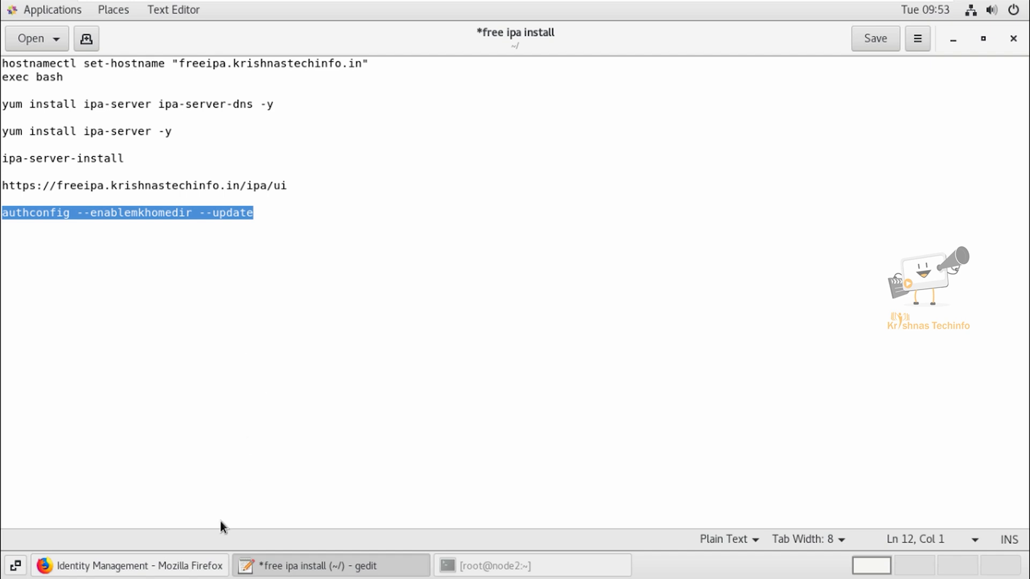
click(532, 566)
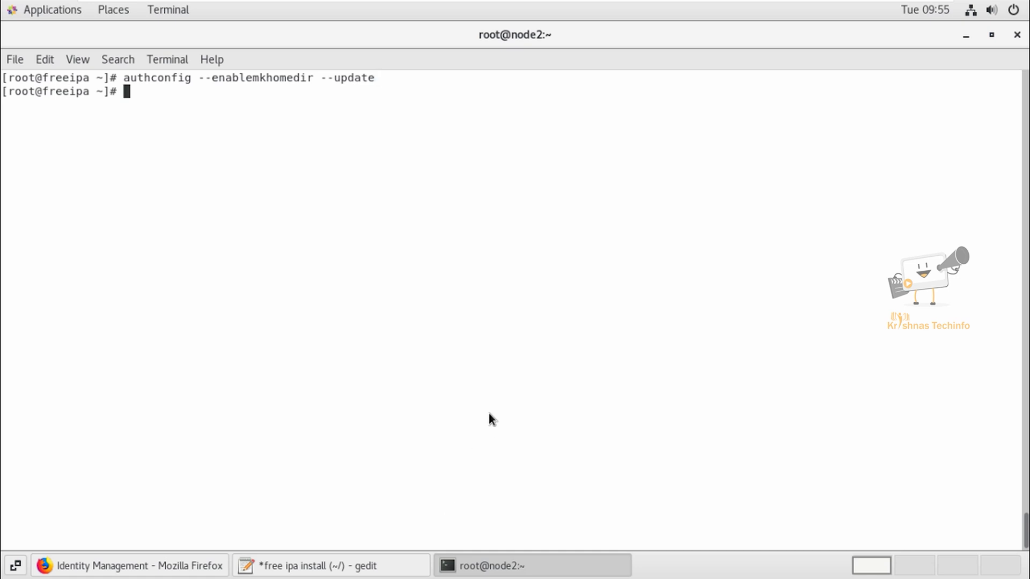
Switch back to the Firefox FreeIPA Active users page.
click(130, 565)
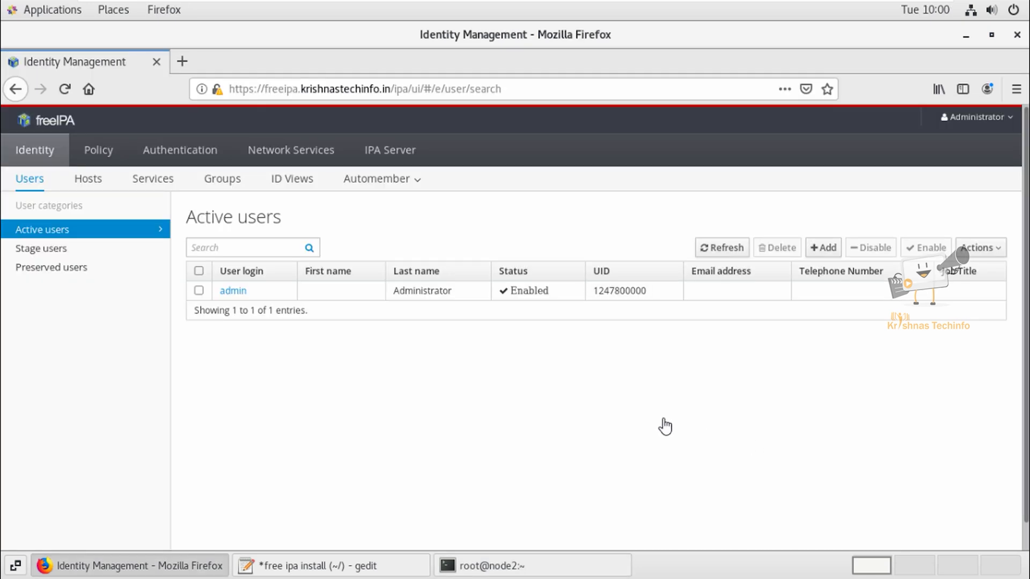